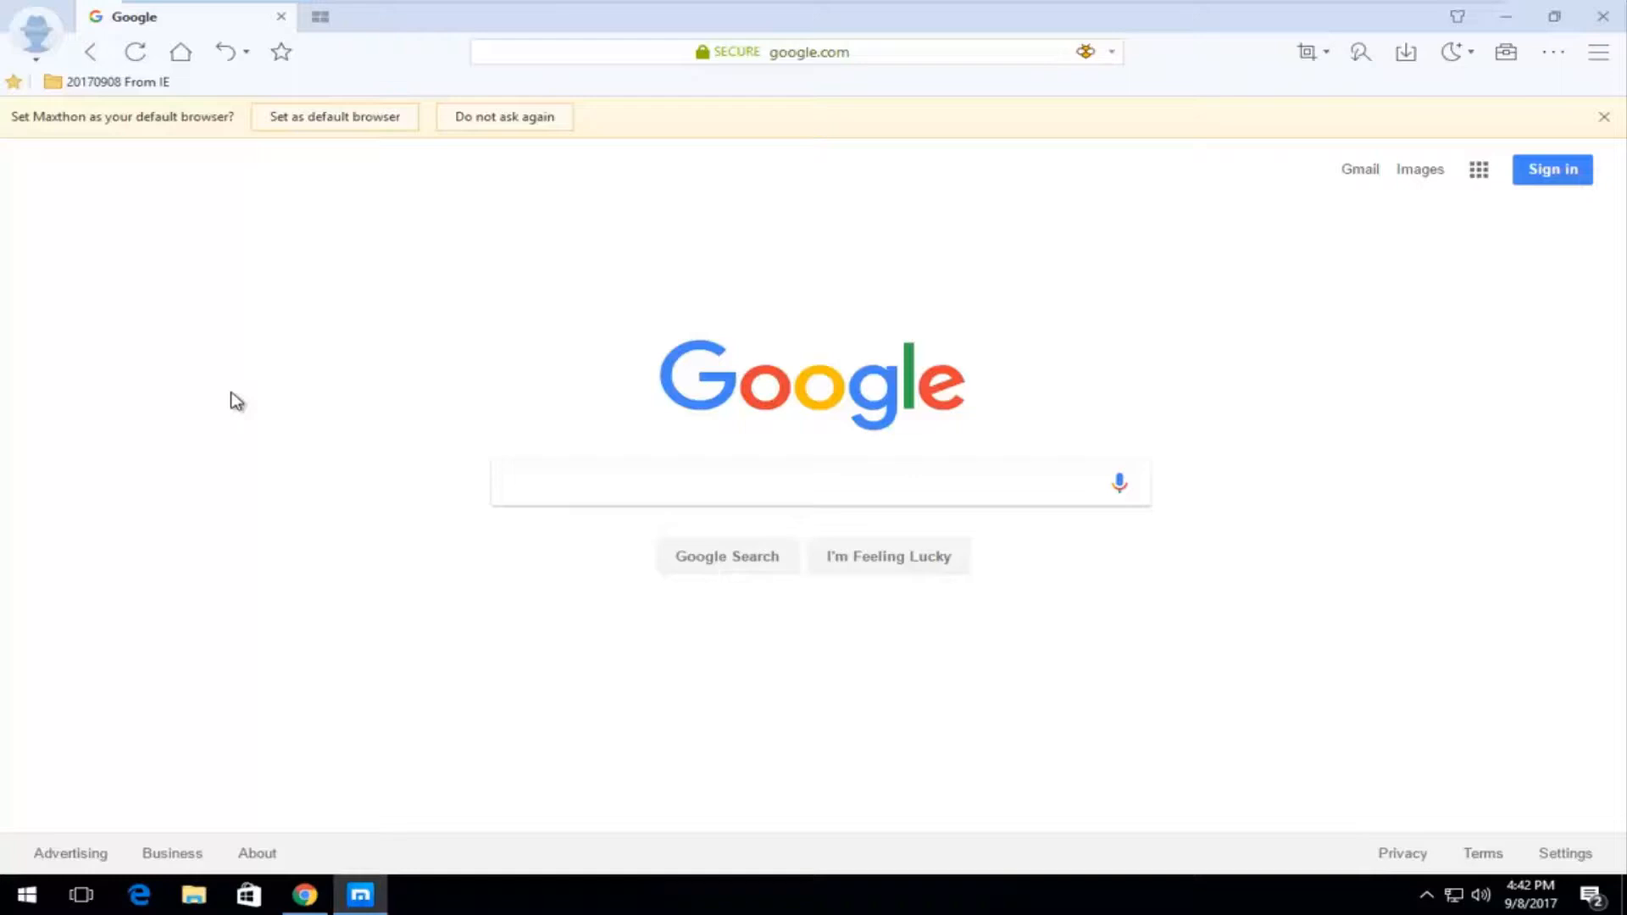
pyautogui.moveTo(384, 203)
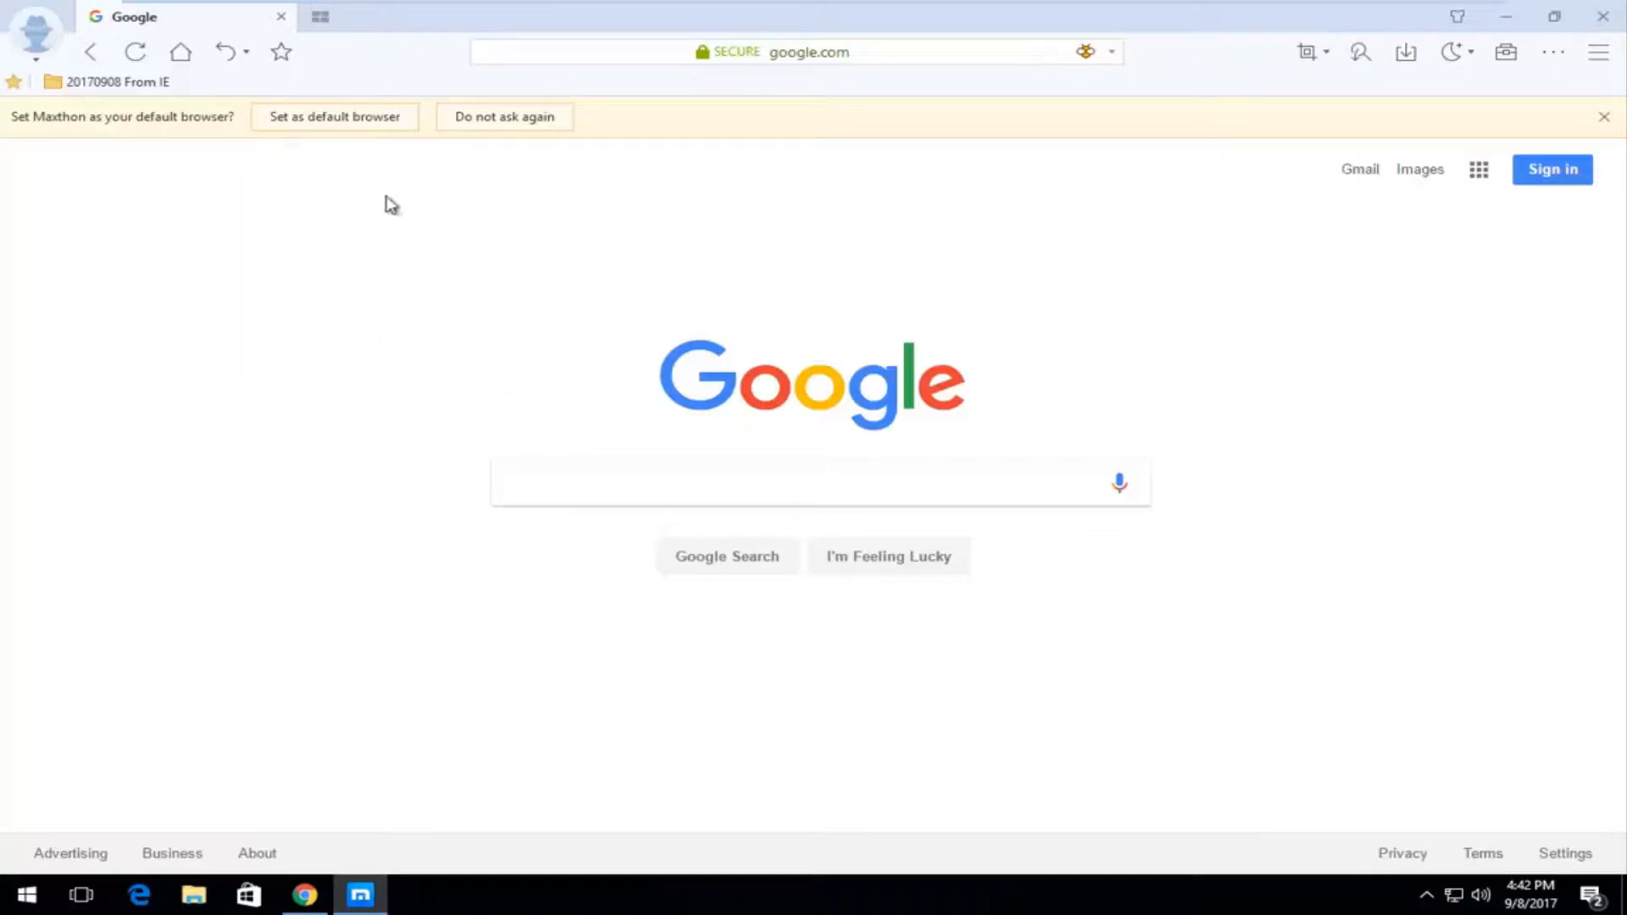
pyautogui.moveTo(430, 431)
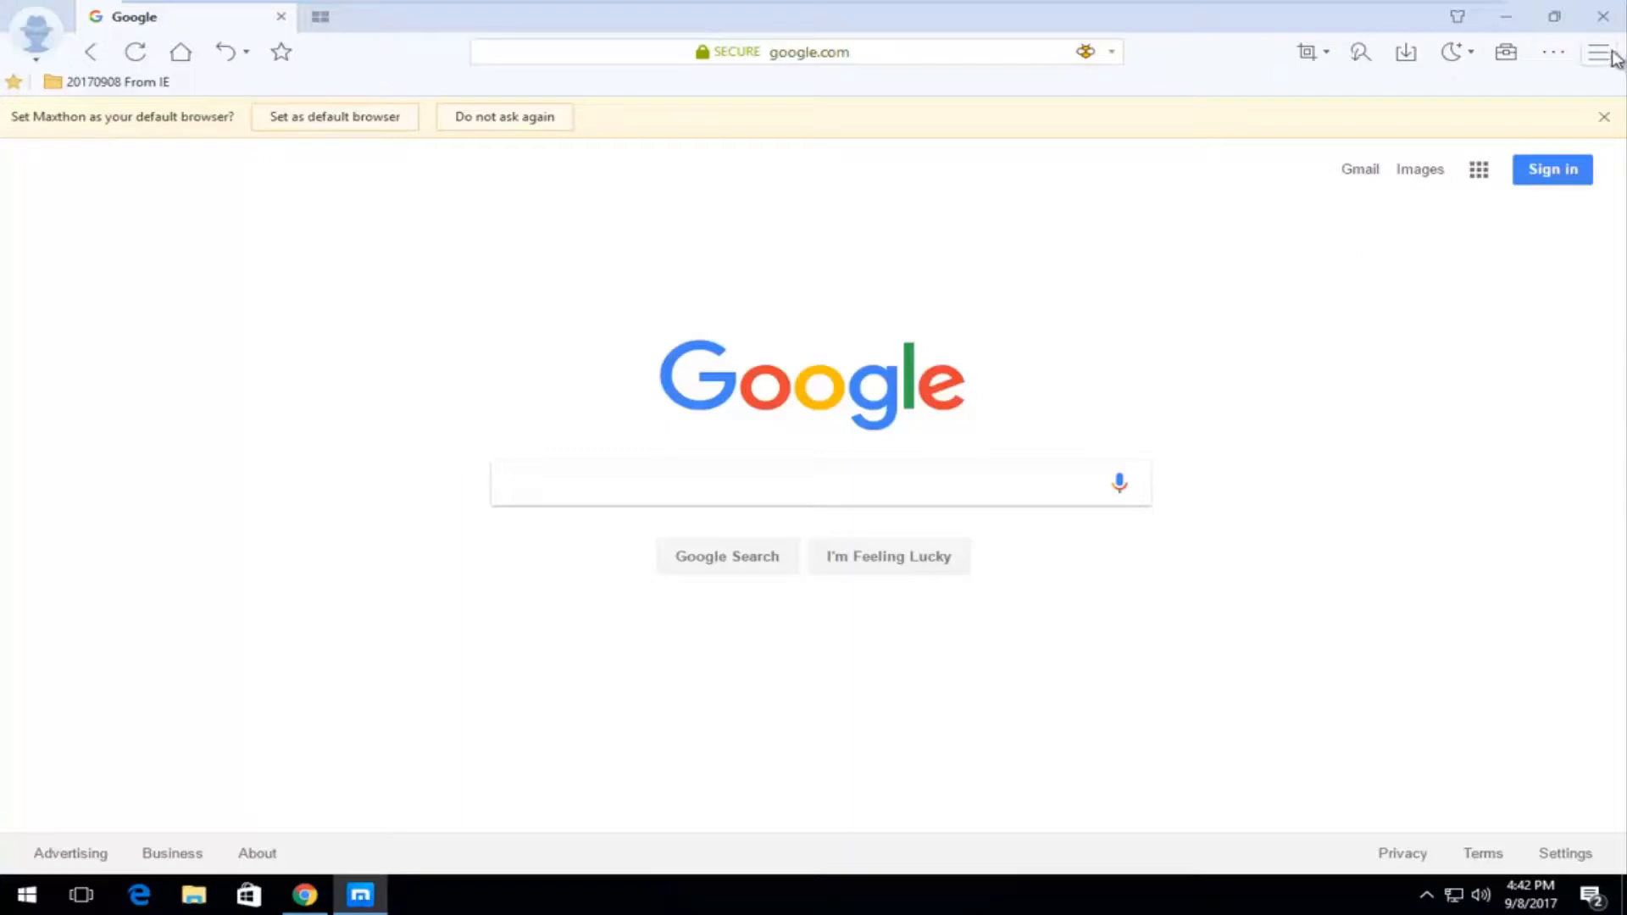
pyautogui.moveTo(1598, 53)
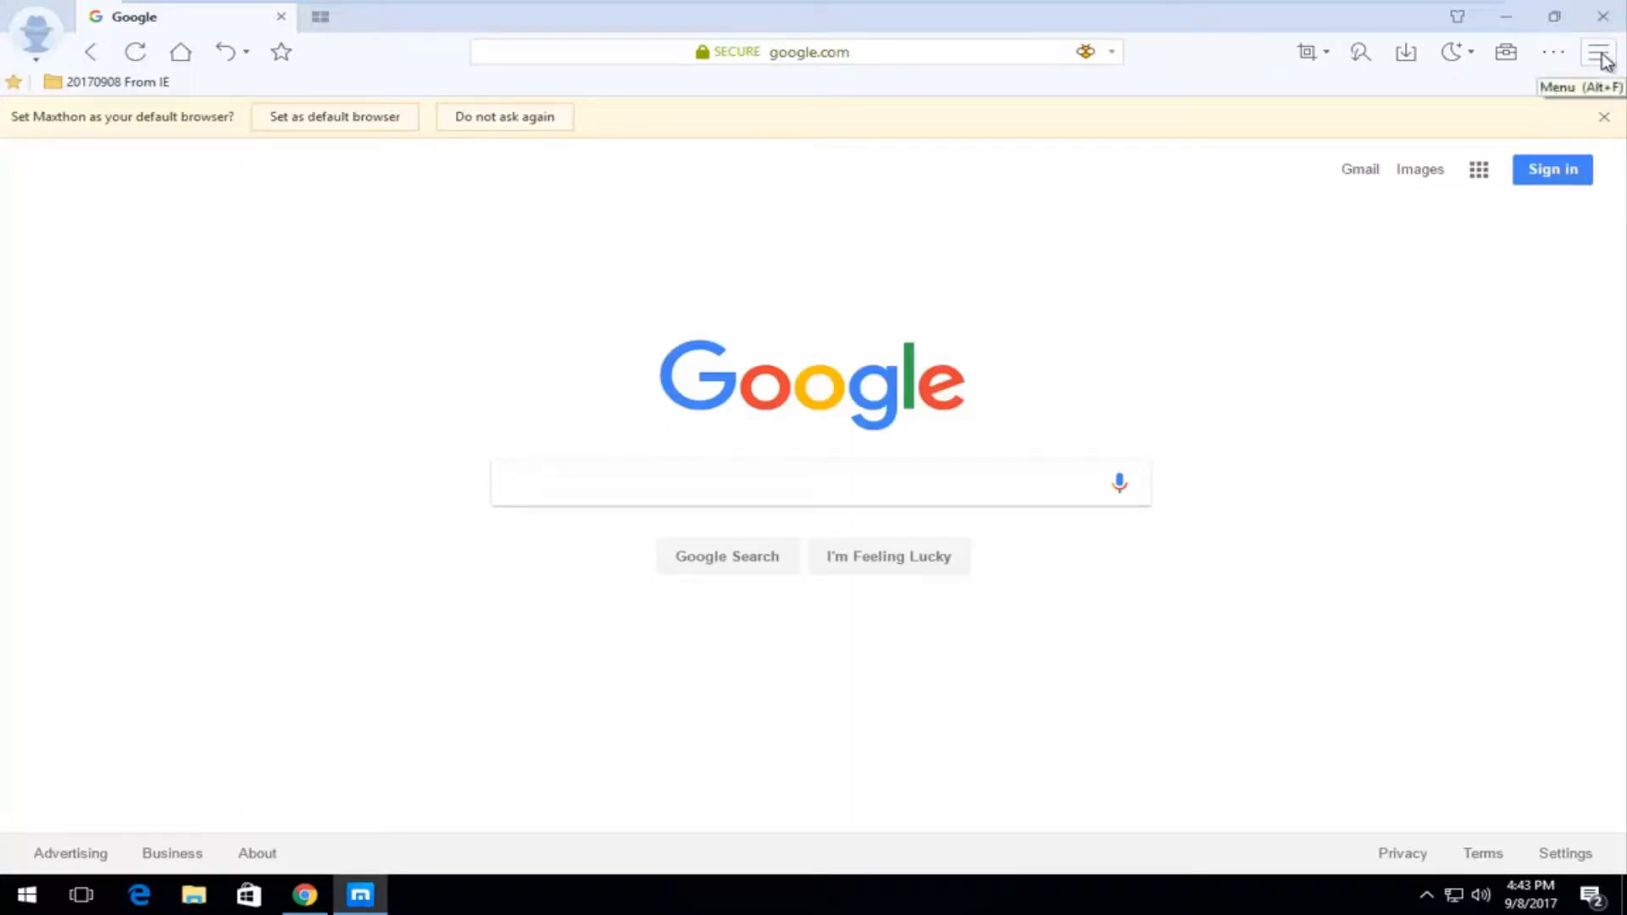
# Show Maxthon's main menu listing history, downloads and Clear browsing data.
pyautogui.click(1598, 53)
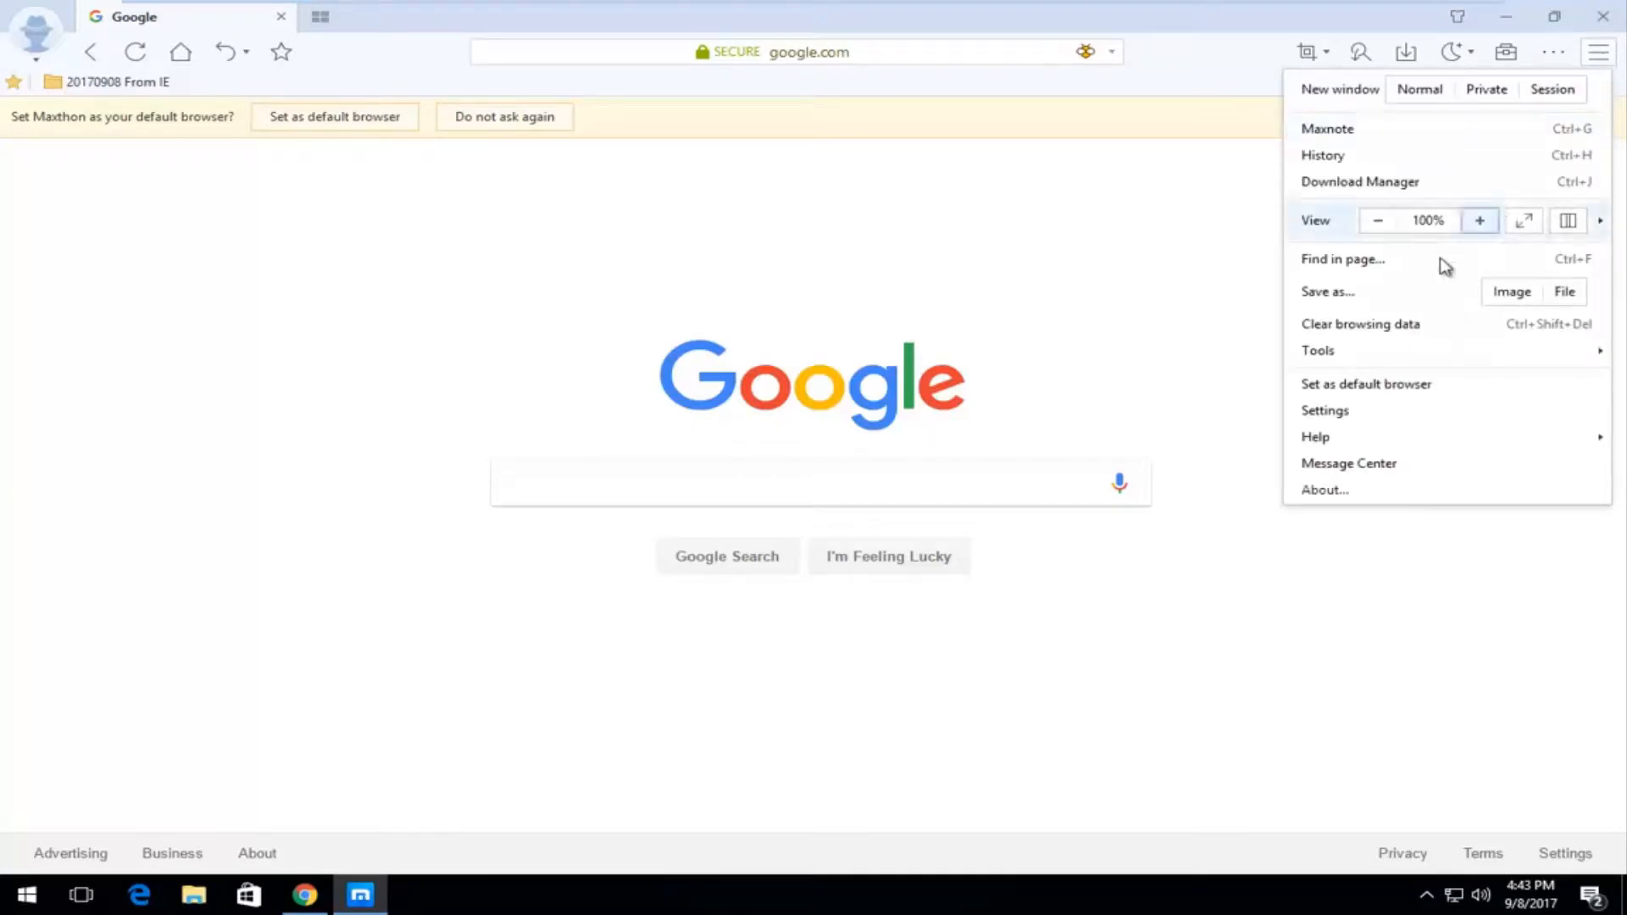
pyautogui.moveTo(1398, 327)
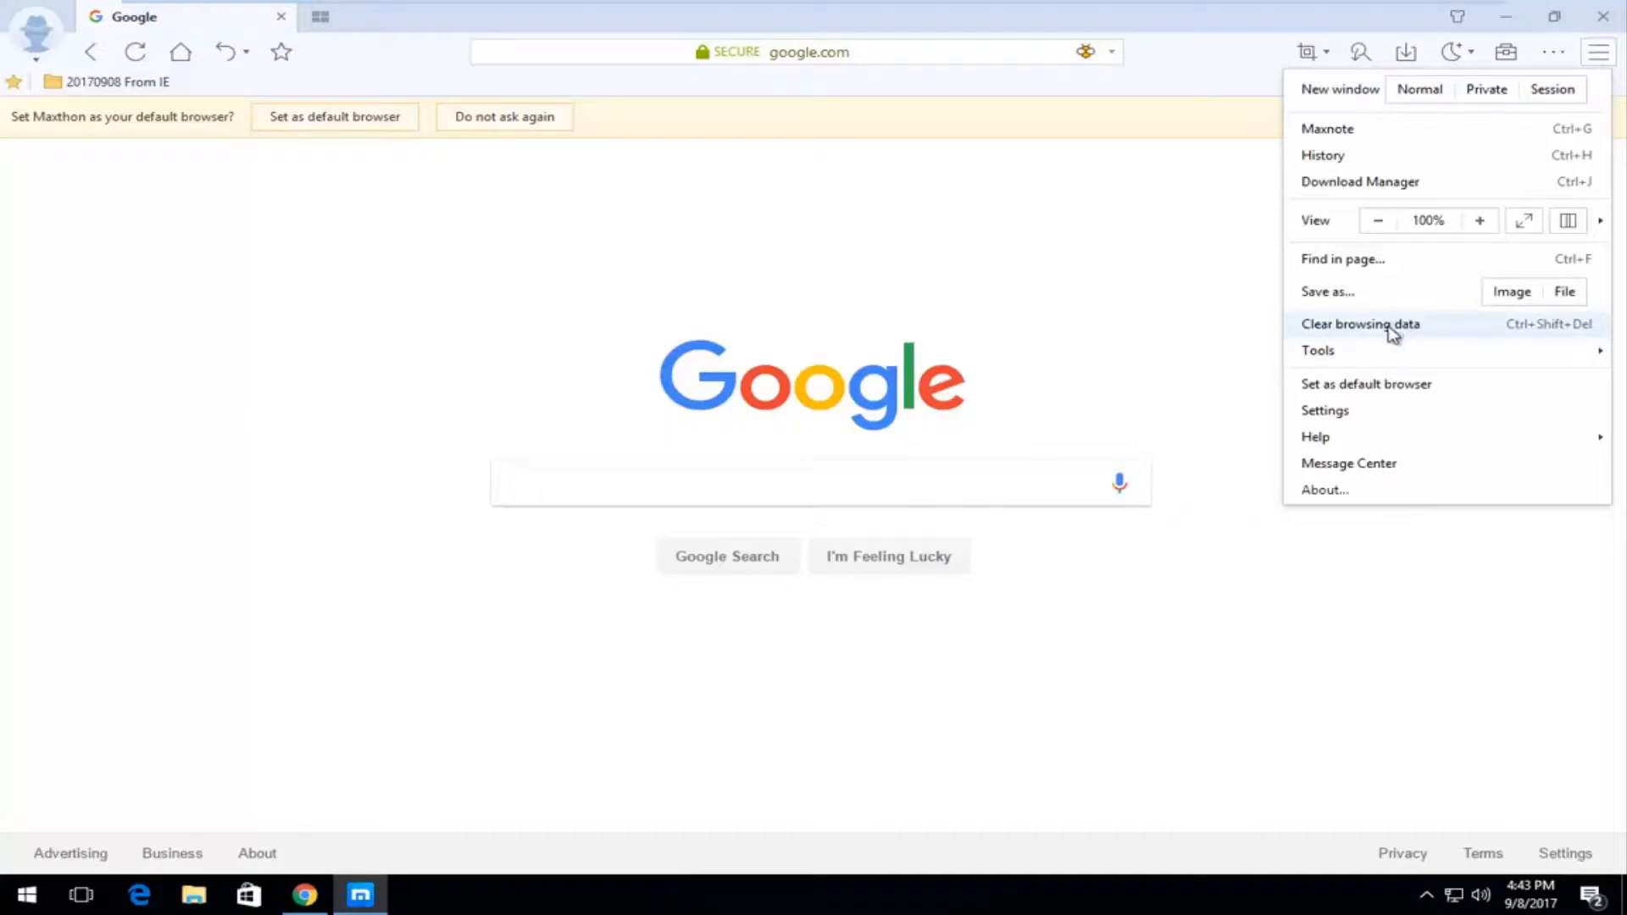
# Clear browsing history, download history and caches via Clear browsing data, then return to Google.
pyautogui.click(1359, 324)
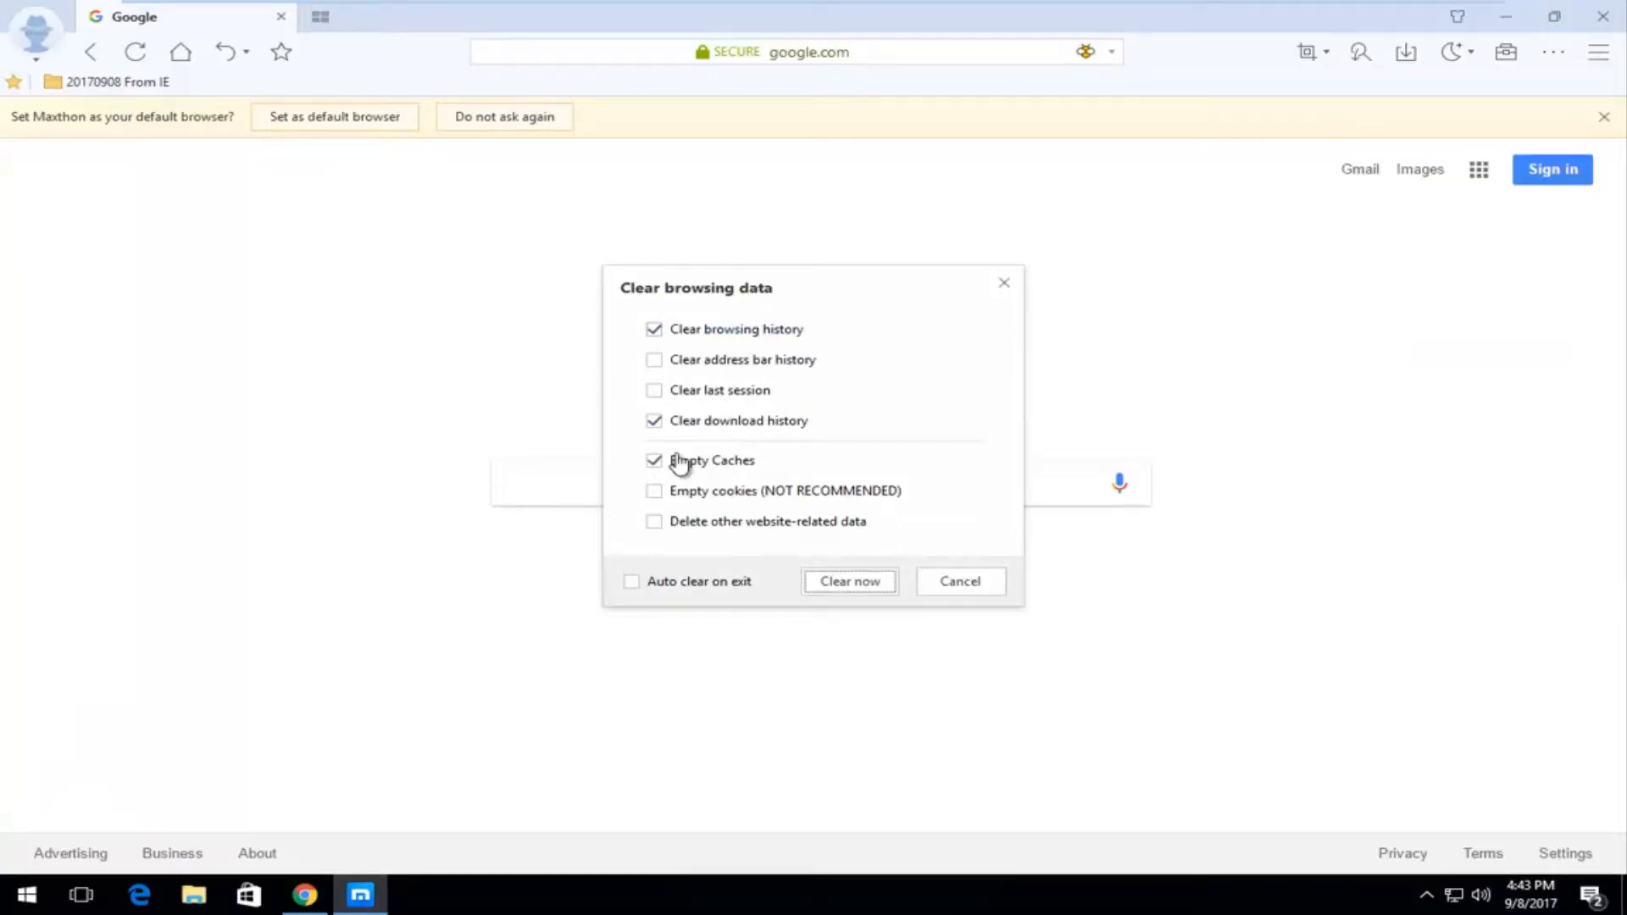
pyautogui.moveTo(721, 634)
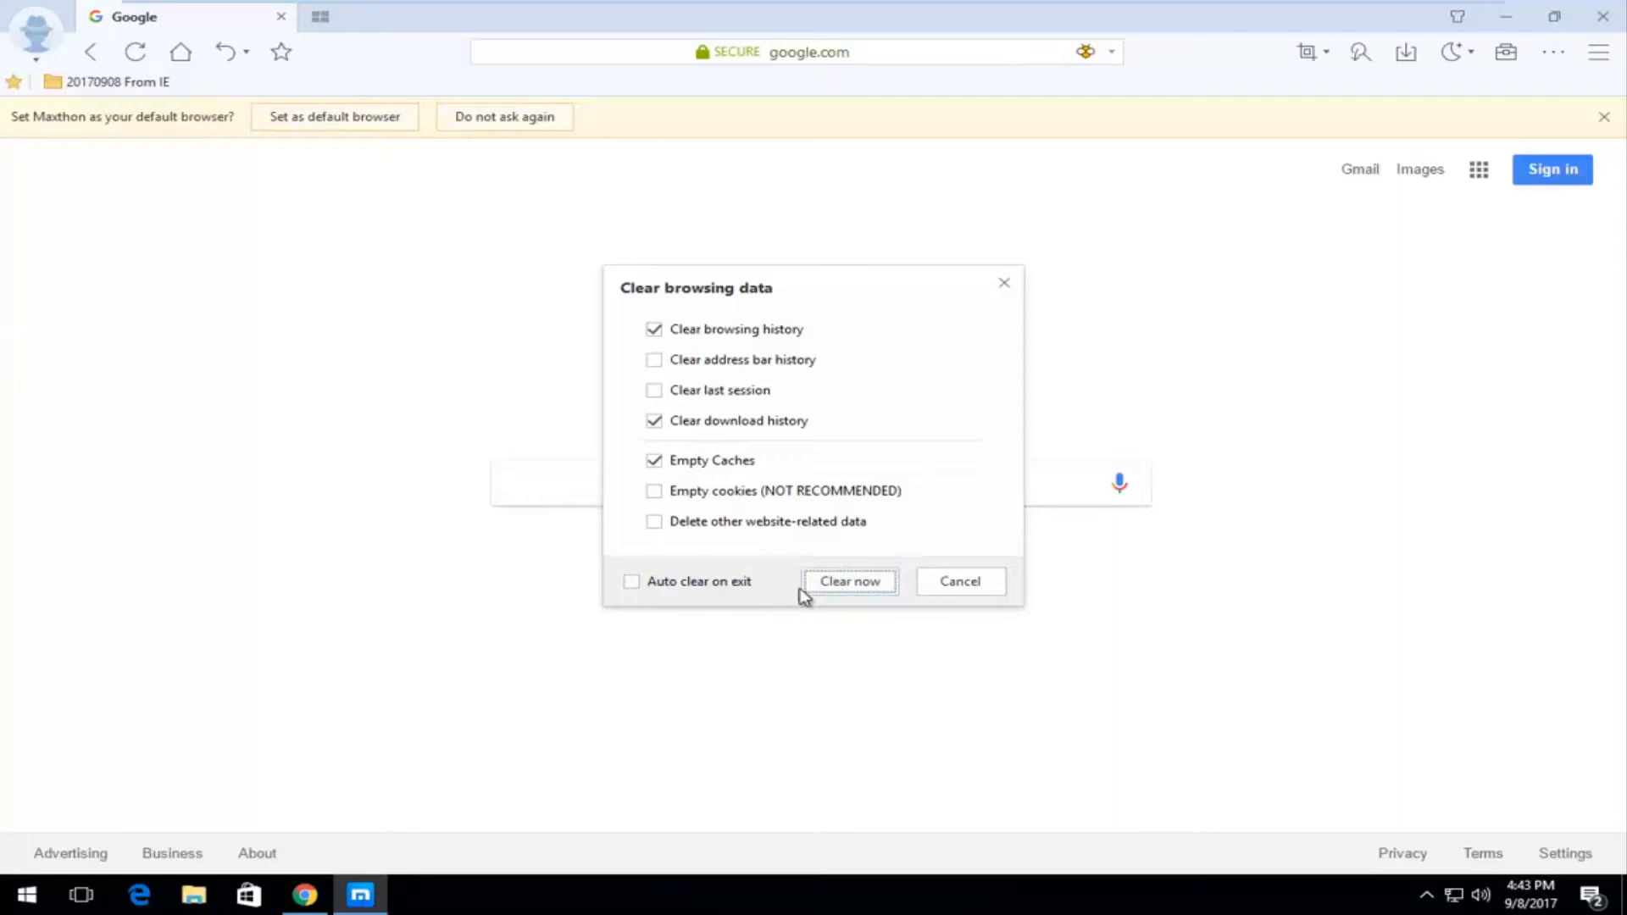
pyautogui.moveTo(875, 430)
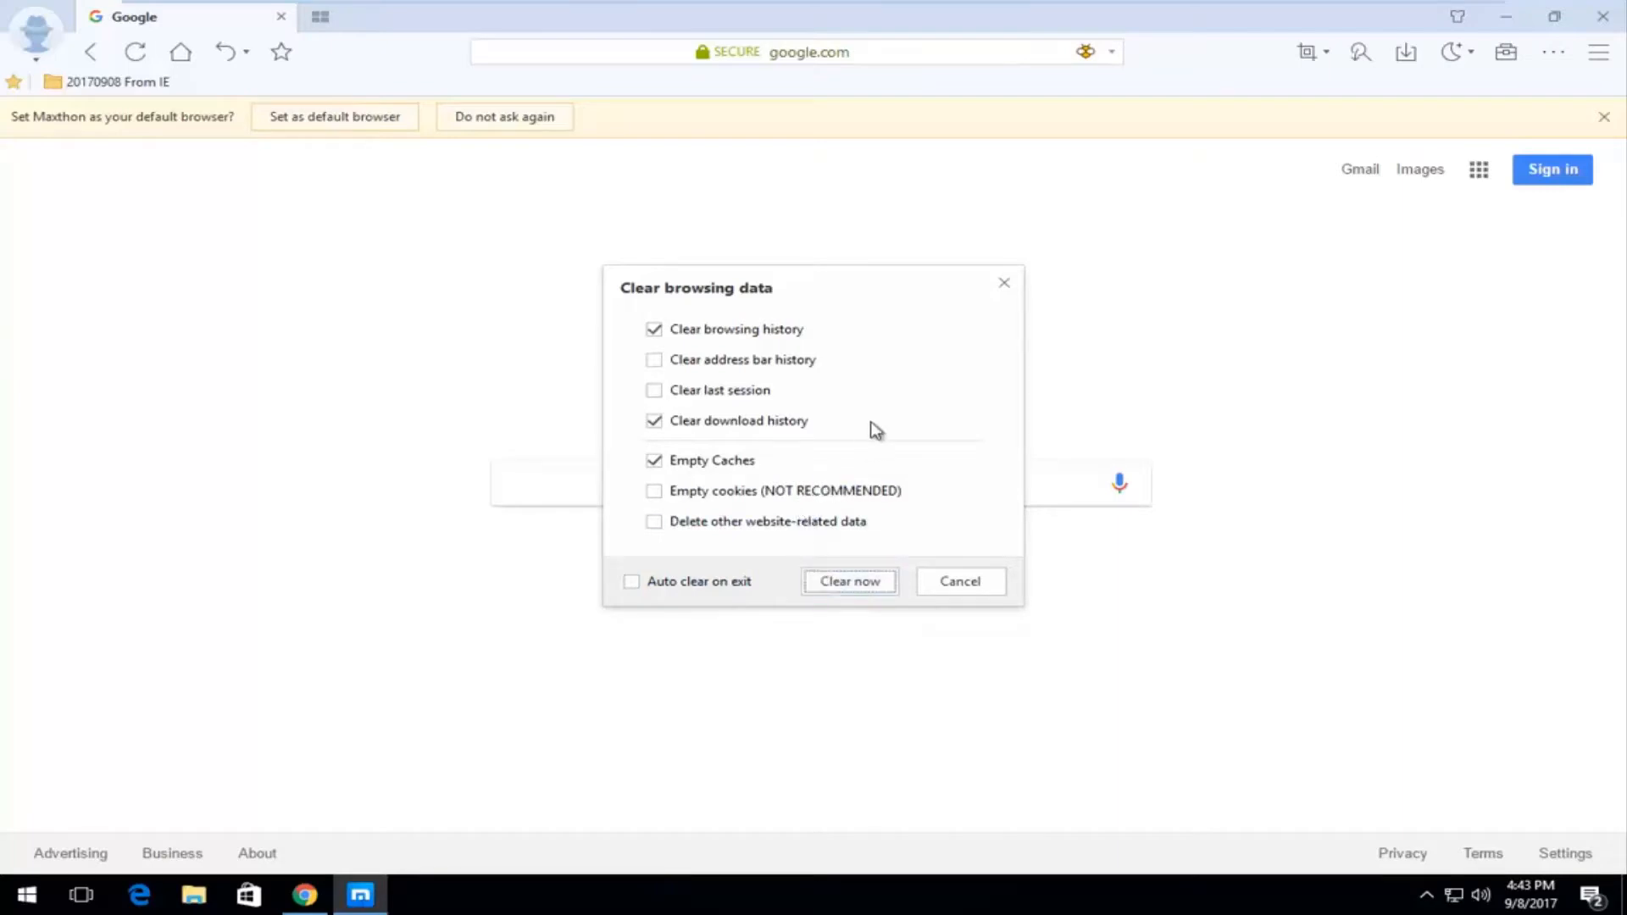
pyautogui.moveTo(884, 393)
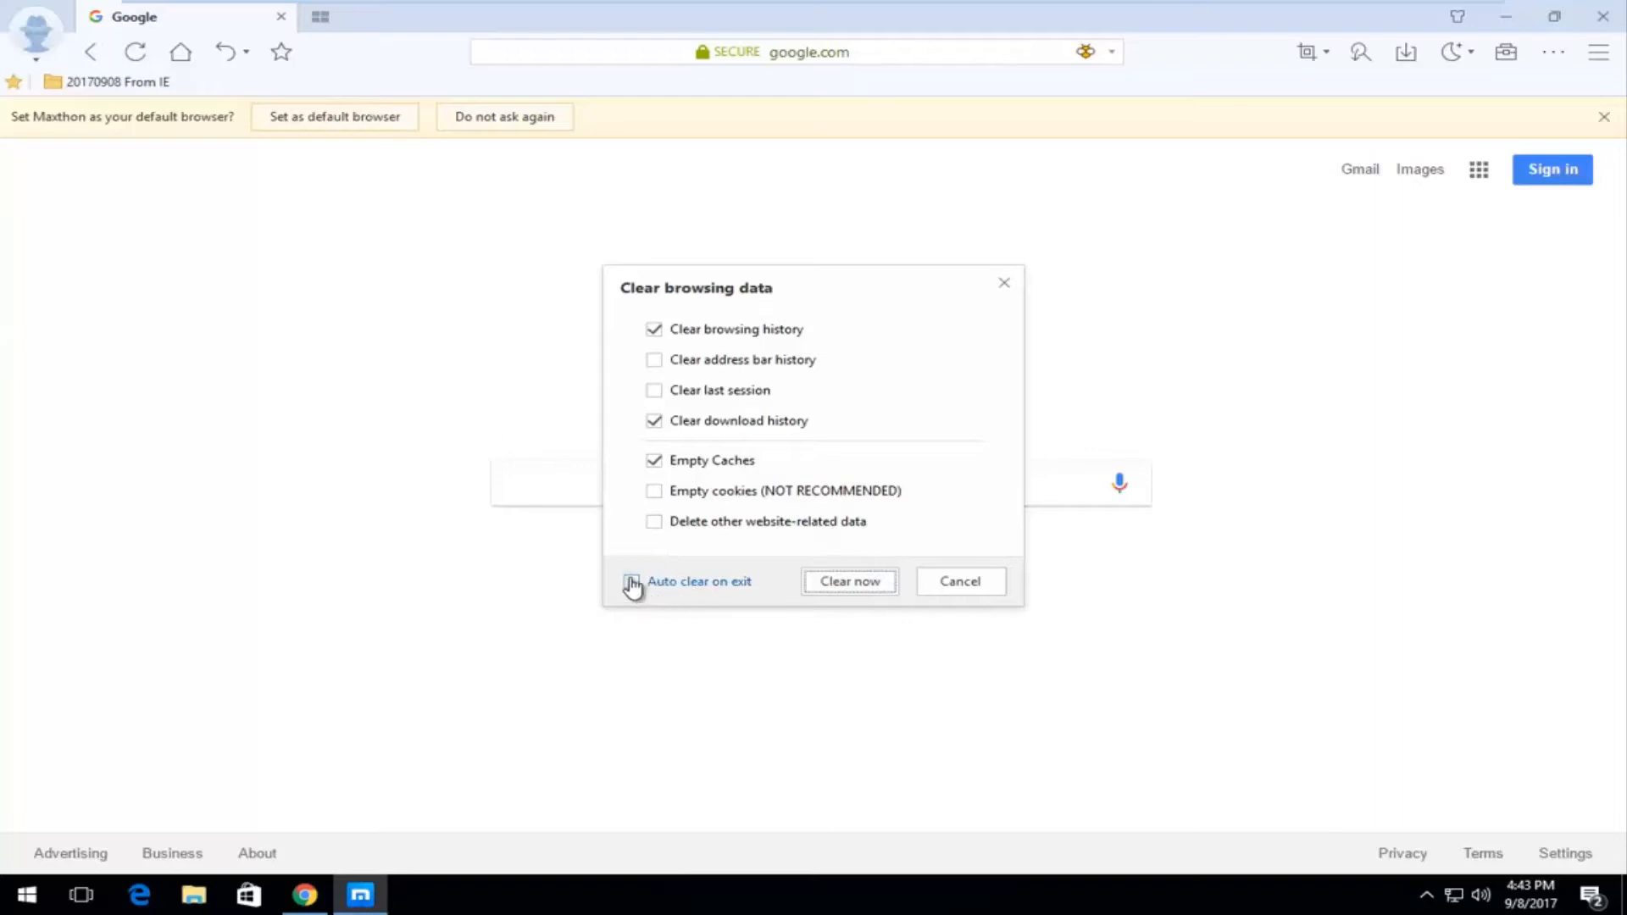
pyautogui.moveTo(710, 586)
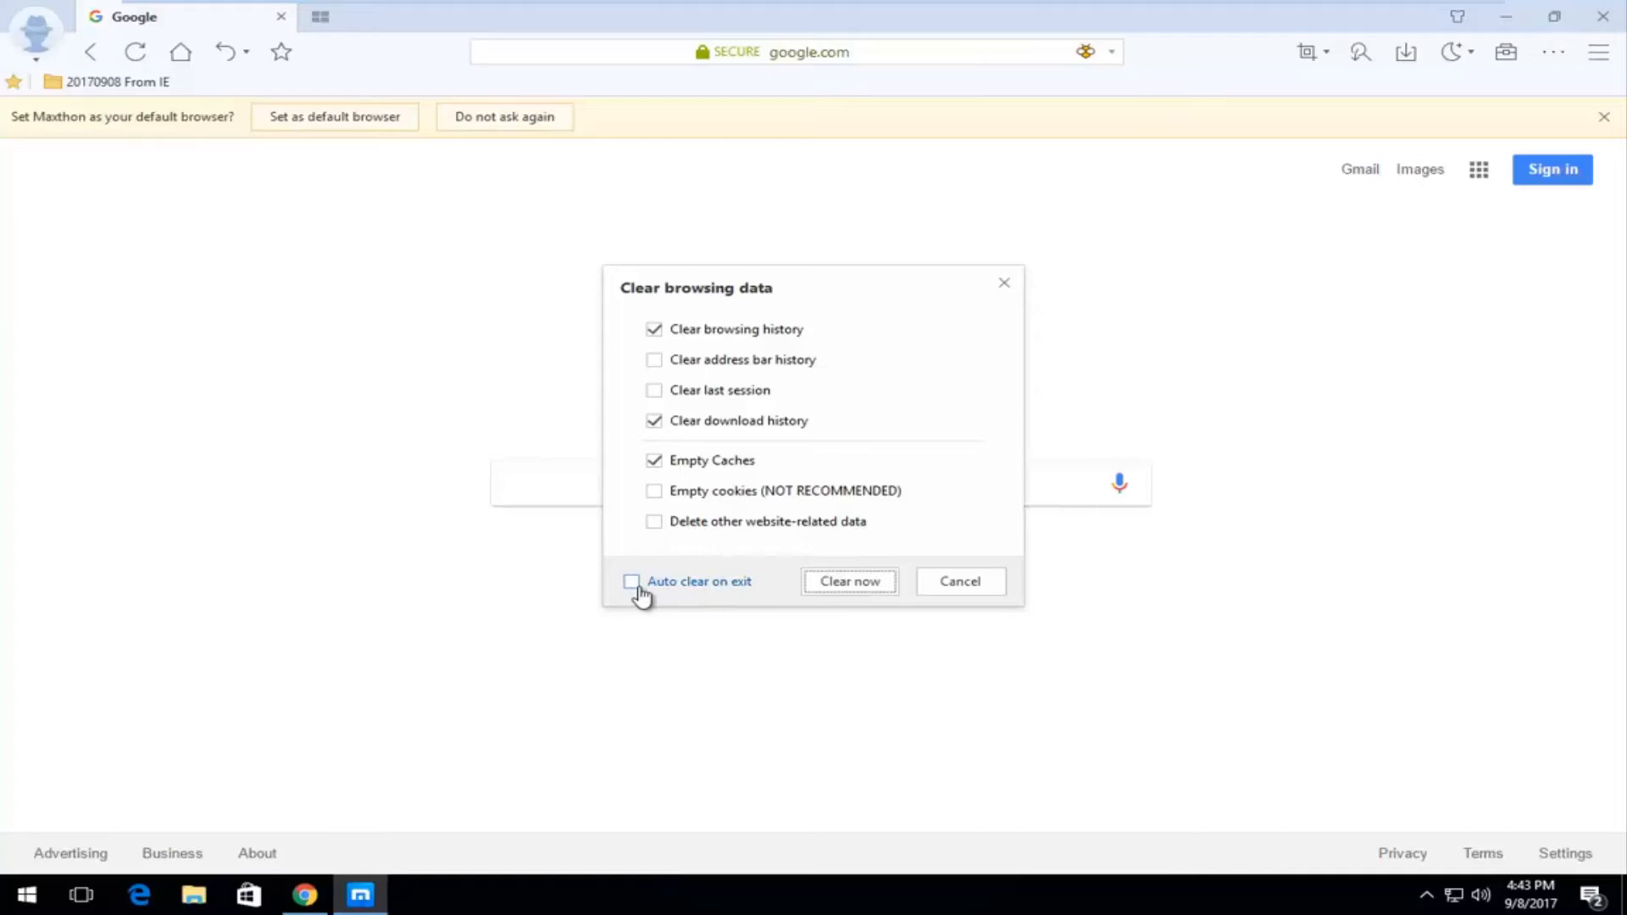
pyautogui.moveTo(898, 671)
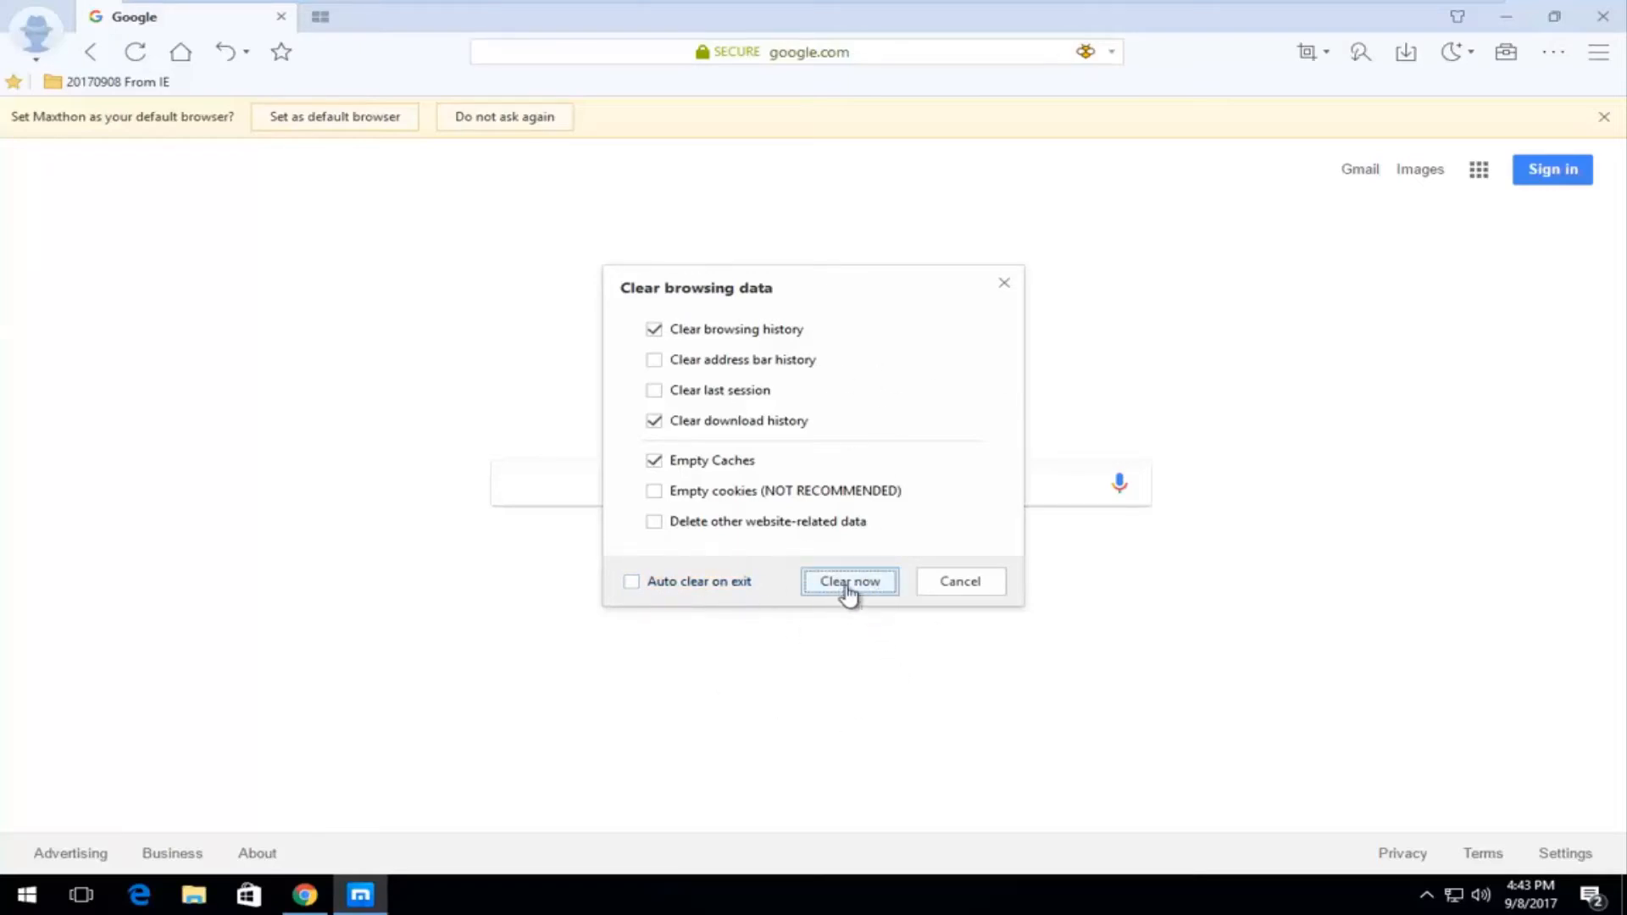
pyautogui.click(849, 582)
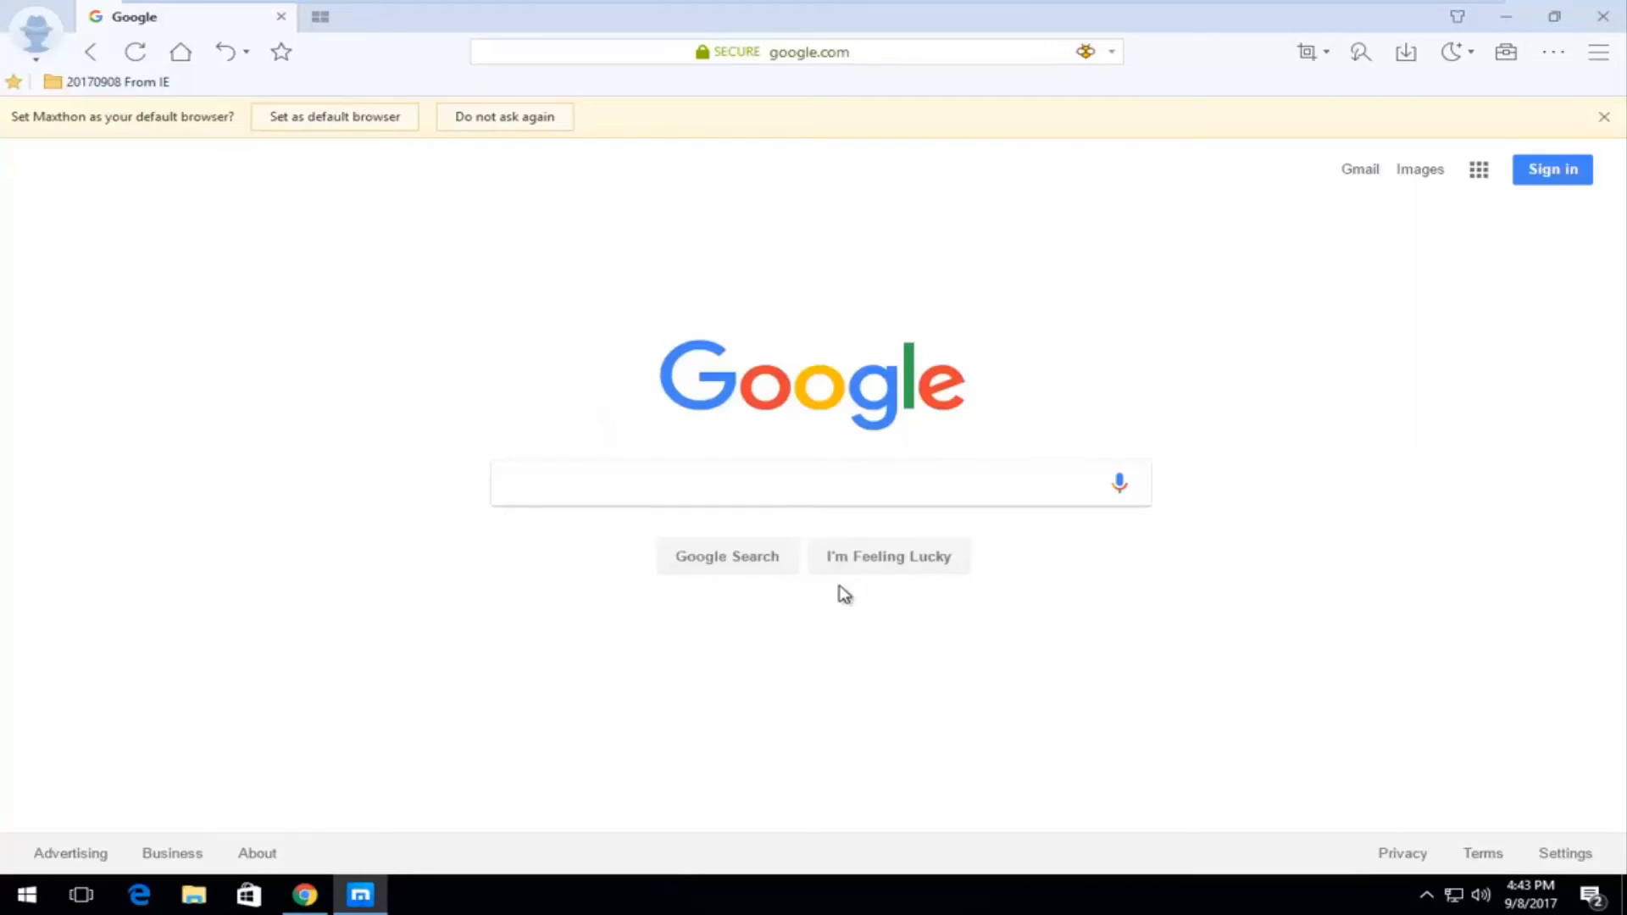